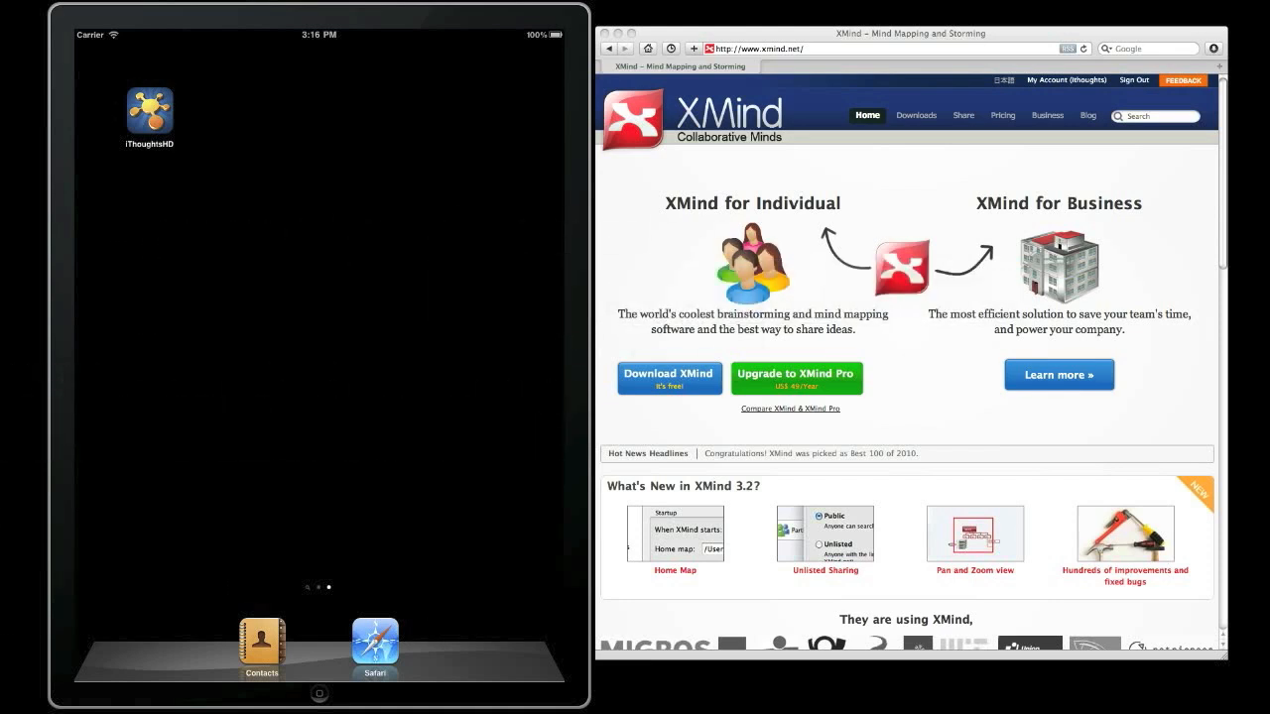
pyautogui.moveTo(207, 149)
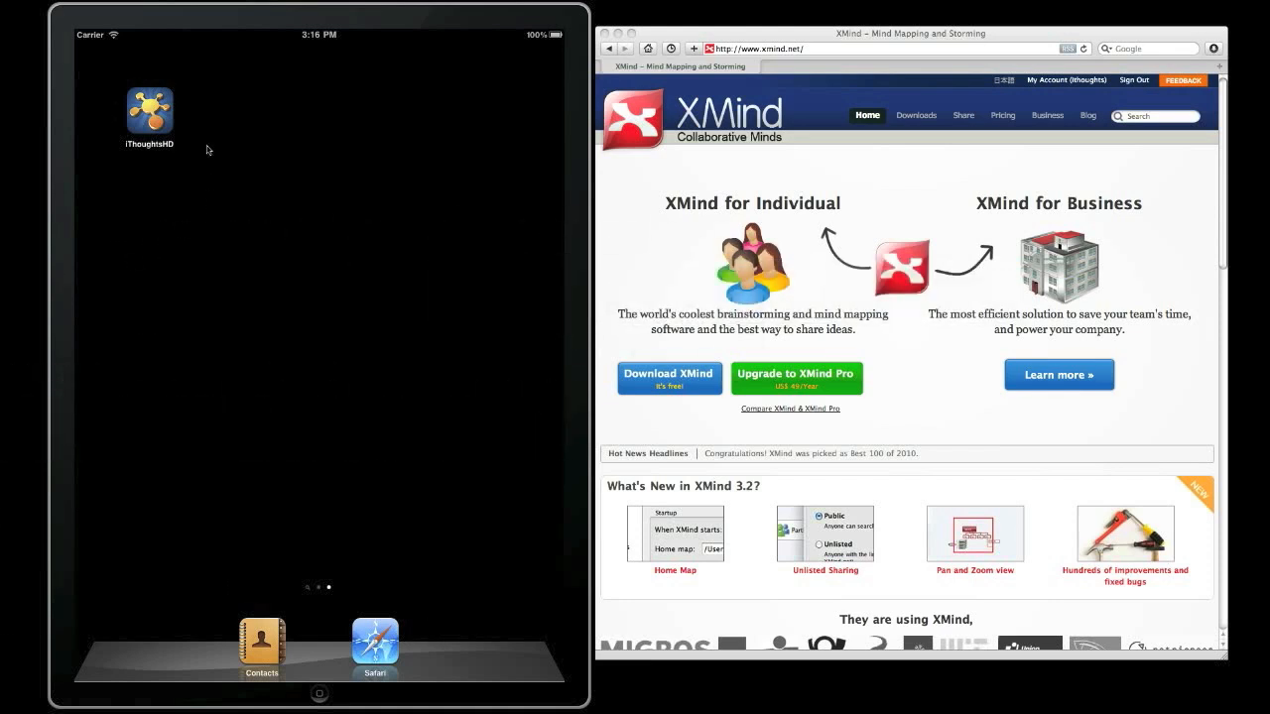
pyautogui.moveTo(925, 385)
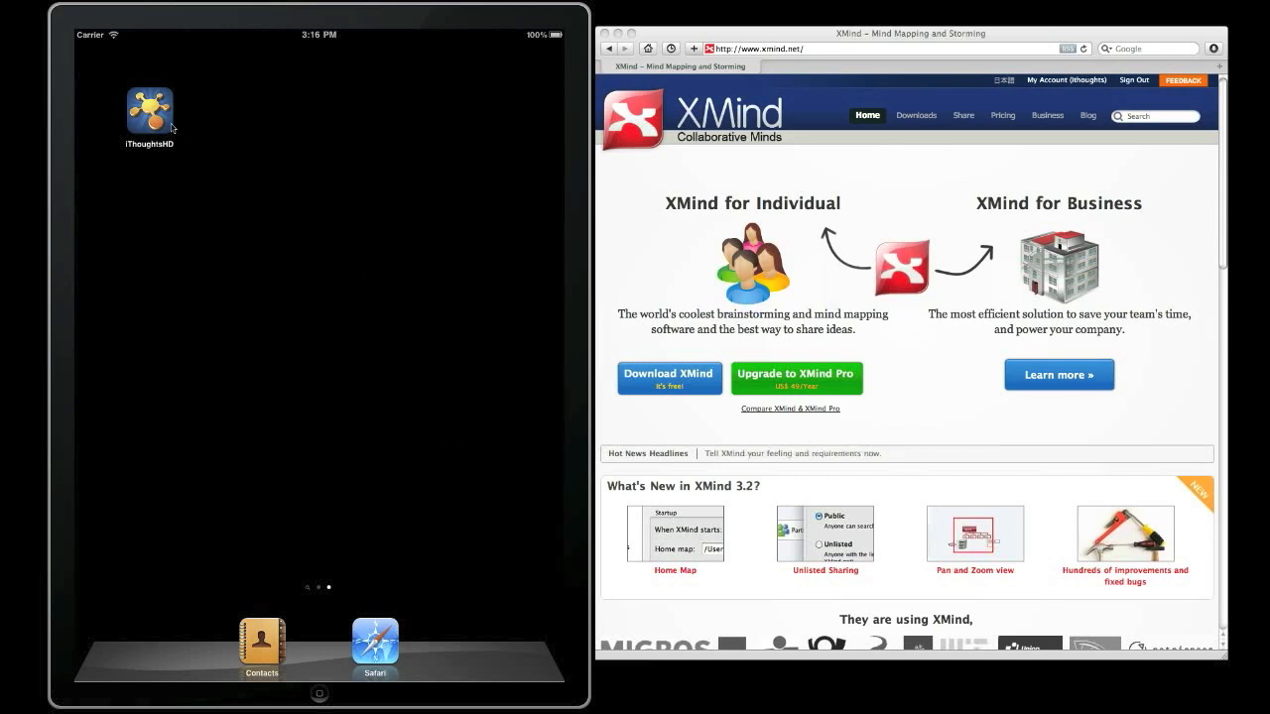
# Step: Launch iThoughtsHD from the home screen and show its map transfer options
pyautogui.click(149, 108)
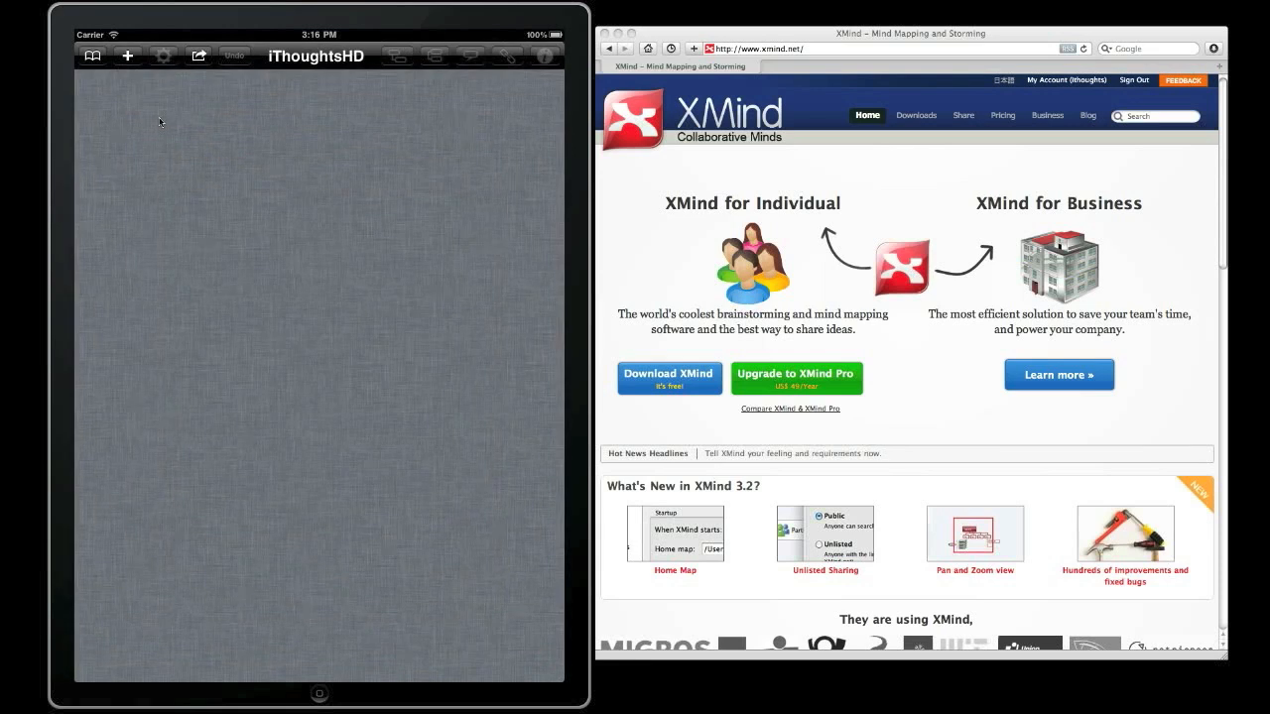
pyautogui.click(199, 56)
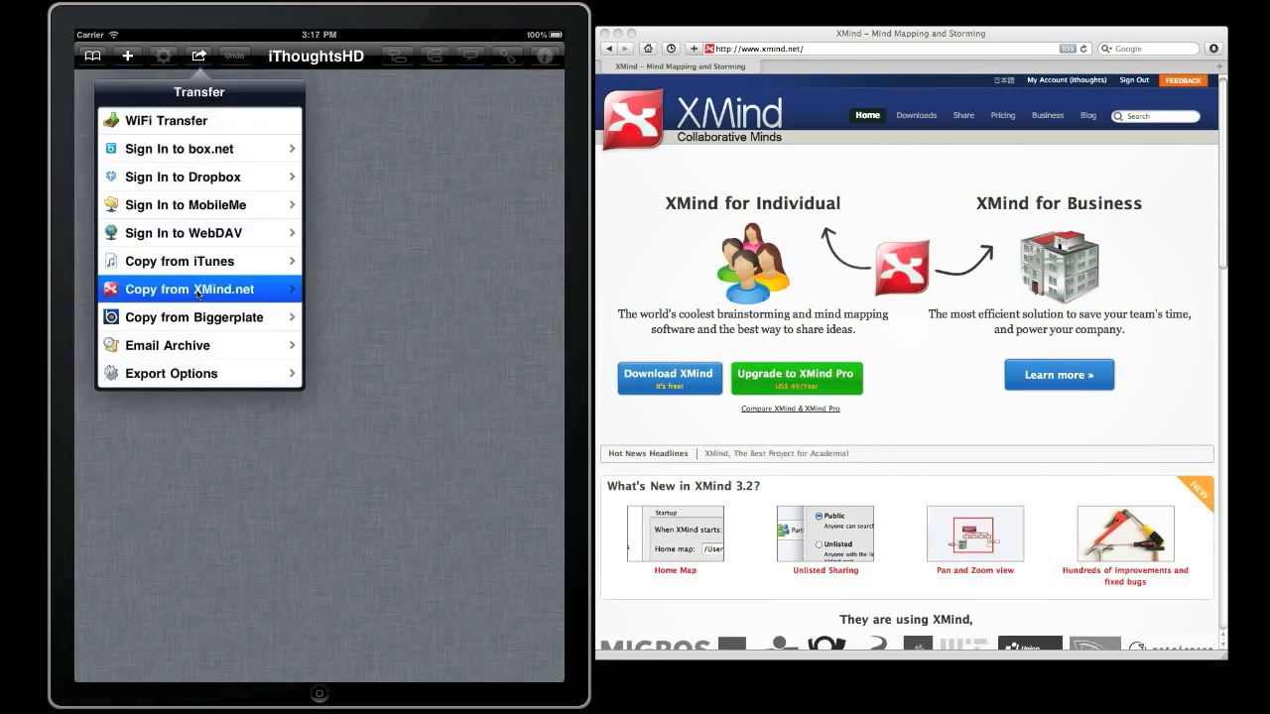
# Step: Copy the shared 'Mind Map 7 Steps' map from XMind.net into iThoughtsHD
pyautogui.click(189, 290)
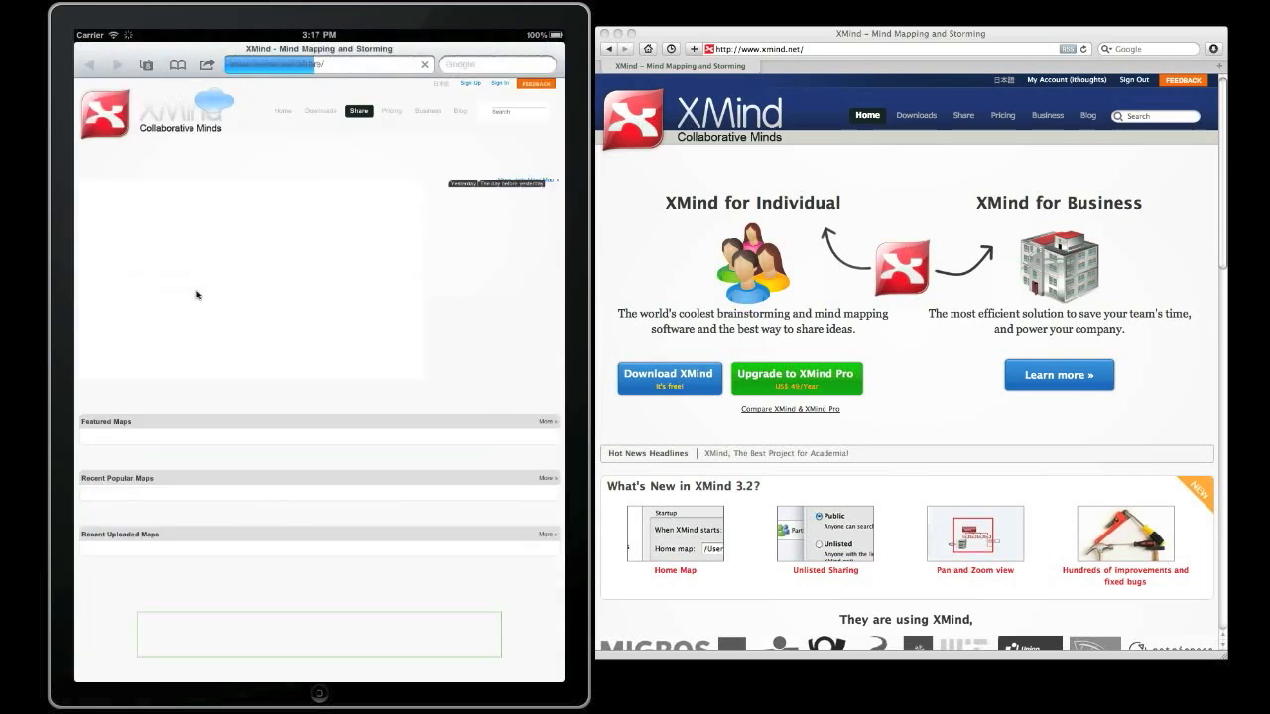
pyautogui.click(357, 111)
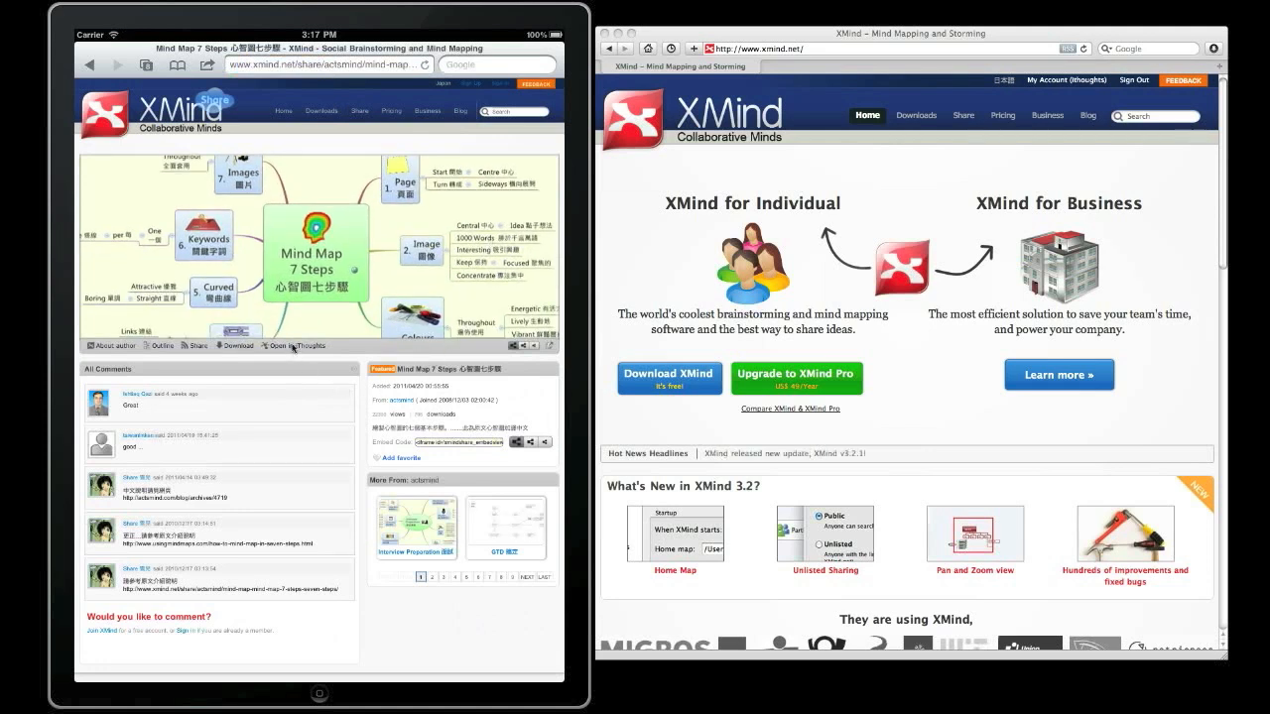
pyautogui.click(296, 345)
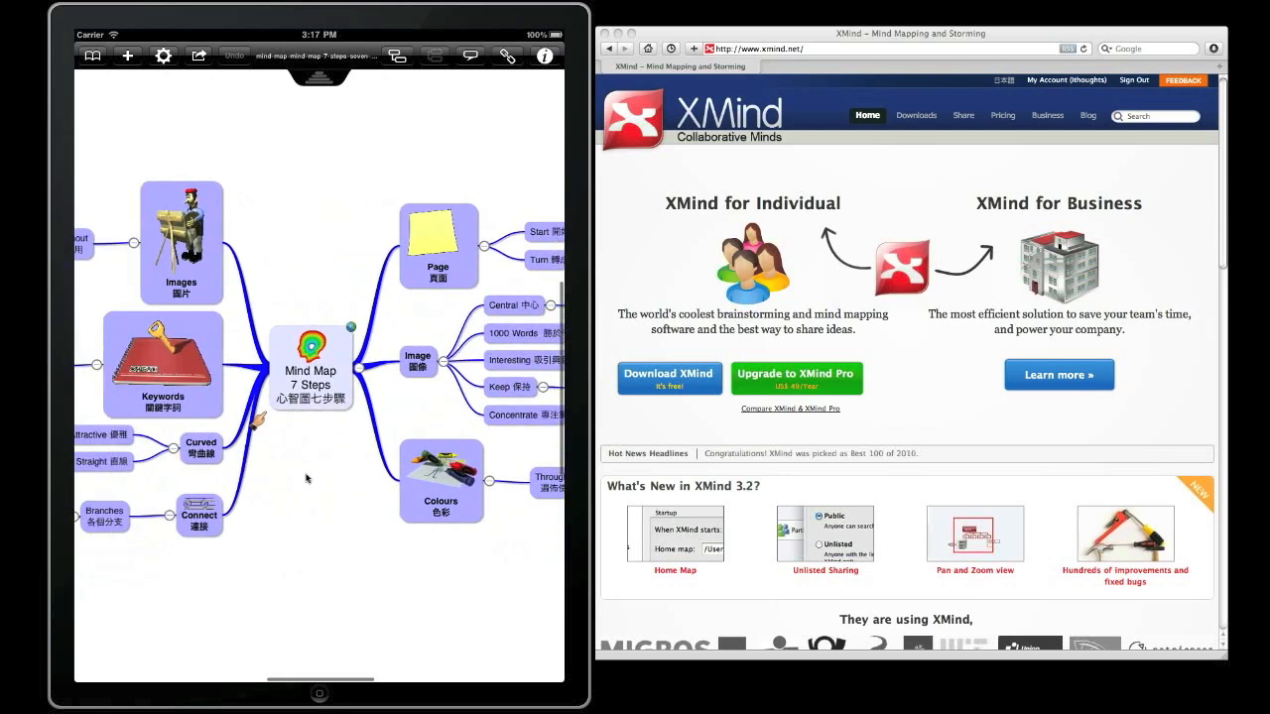
pyautogui.moveTo(210, 179)
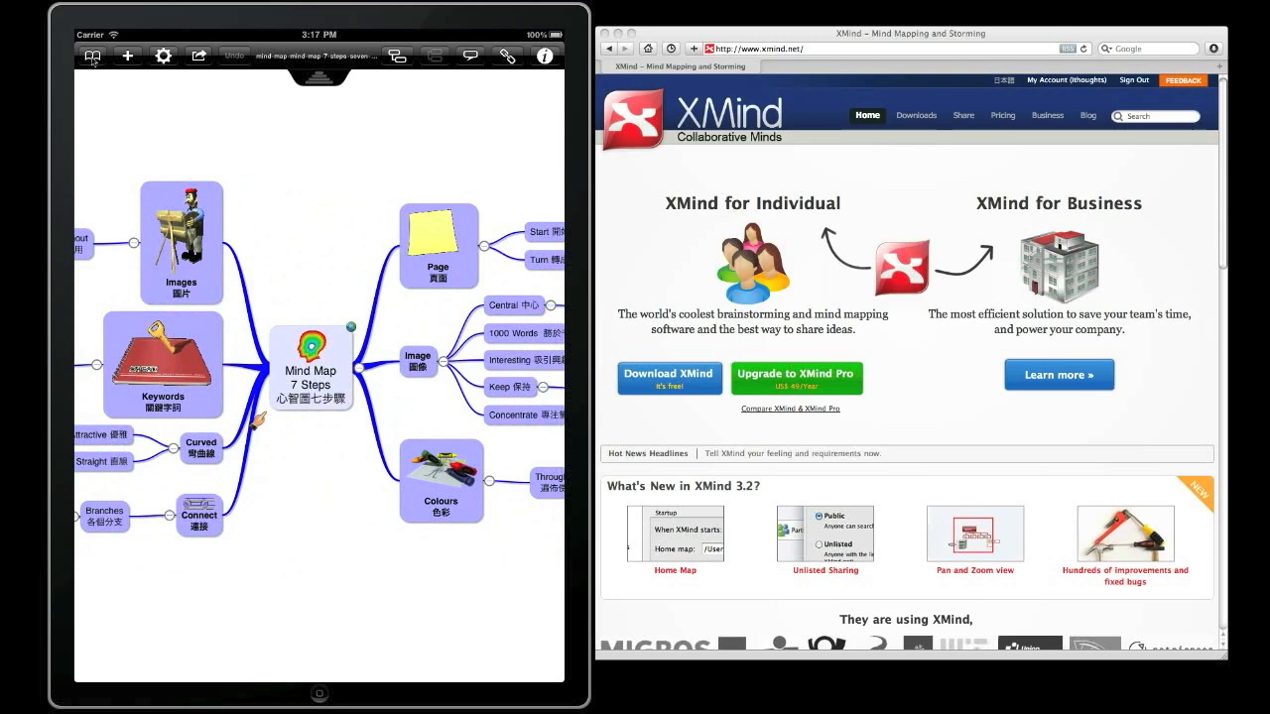
# Step: Show the saved maps list with the imported 'Mind Map 7 Steps' file
pyautogui.click(91, 56)
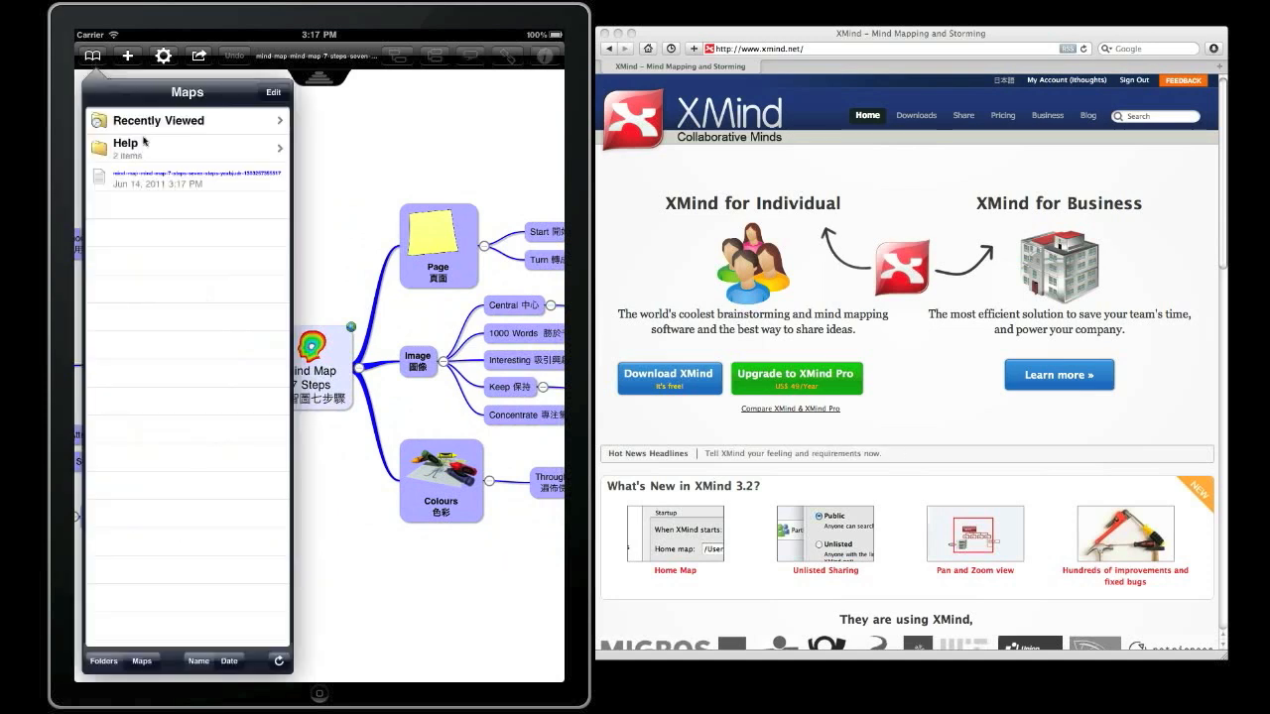
# Step: Load the iThoughtHD Help map from the Help folder and send it to XMind.net
pyautogui.click(129, 147)
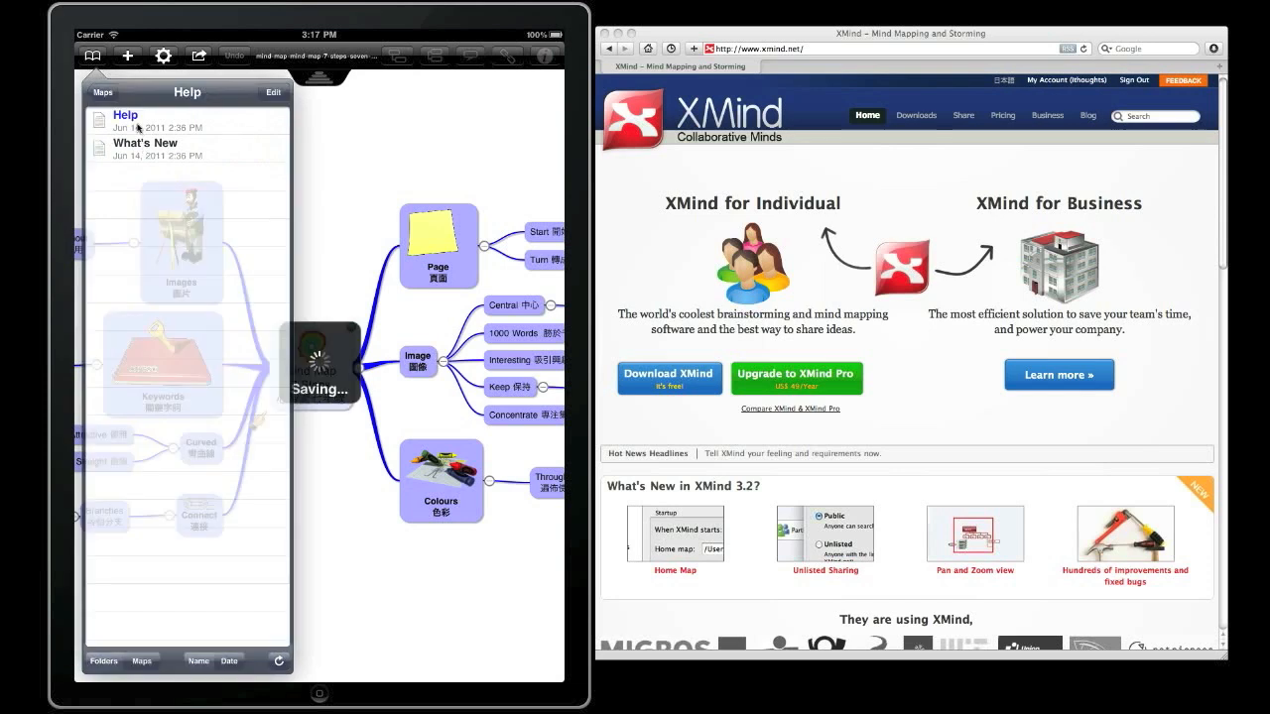
pyautogui.click(125, 113)
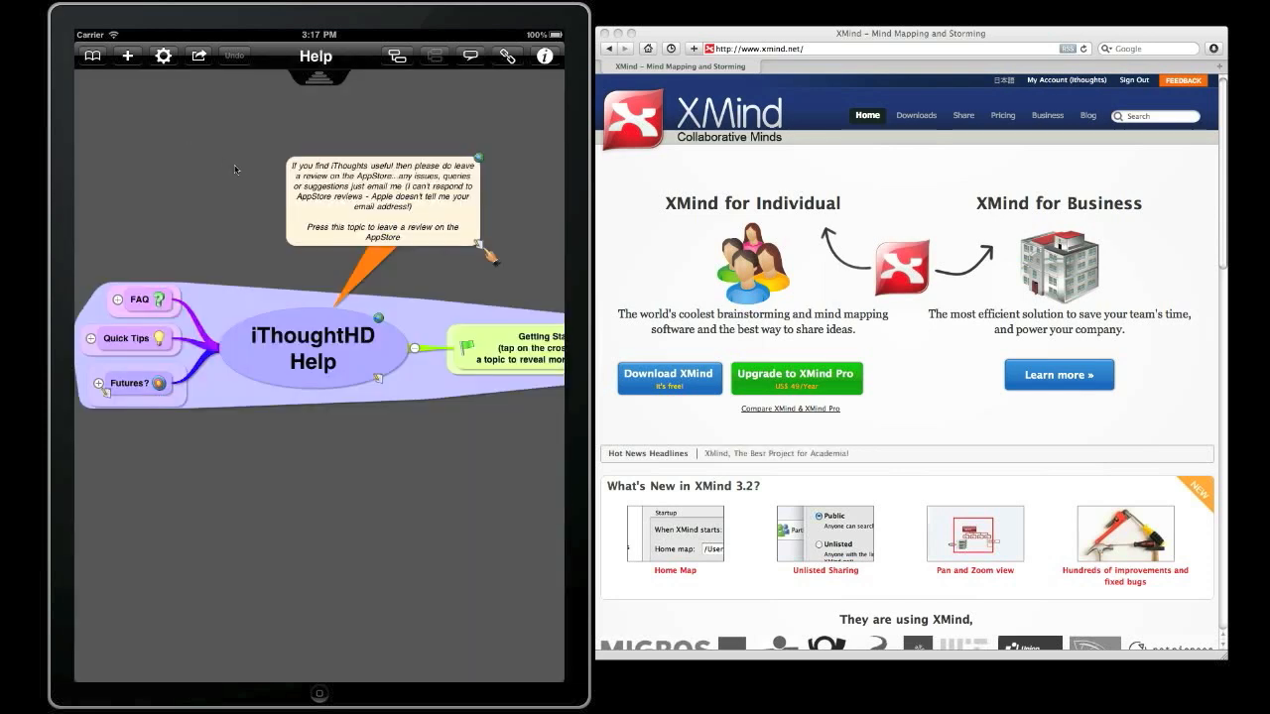
pyautogui.click(198, 56)
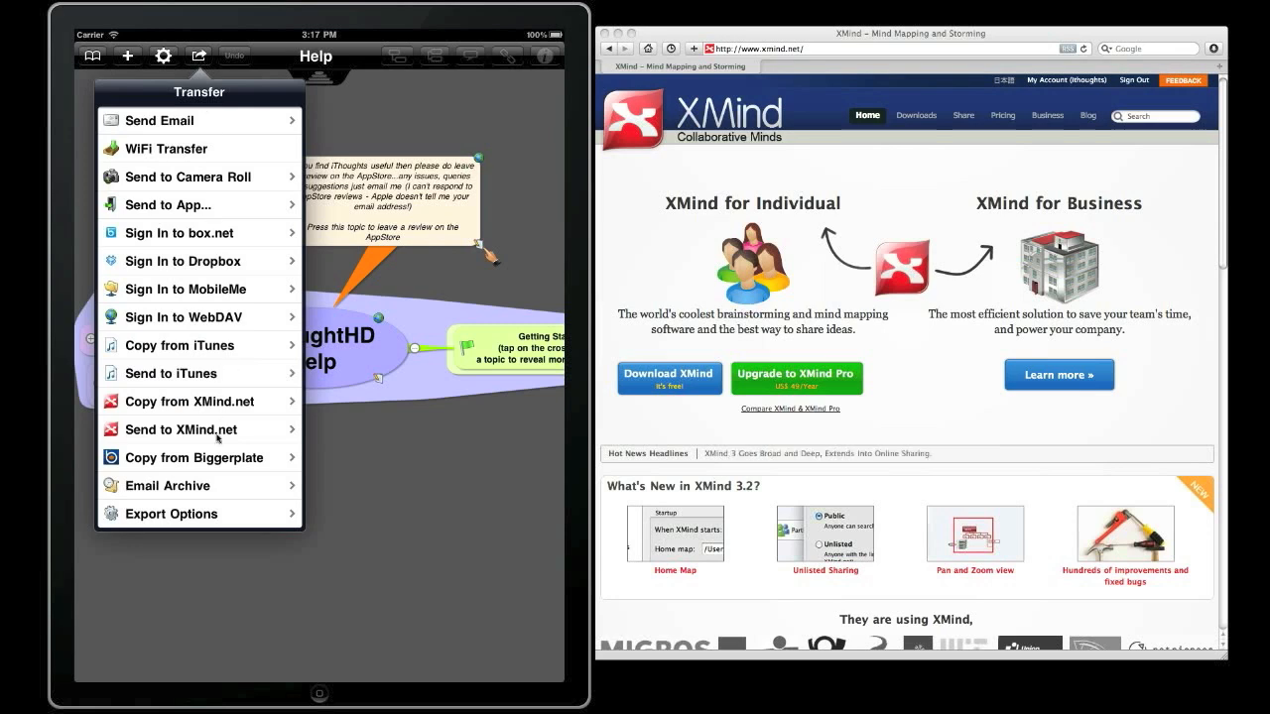
pyautogui.click(182, 429)
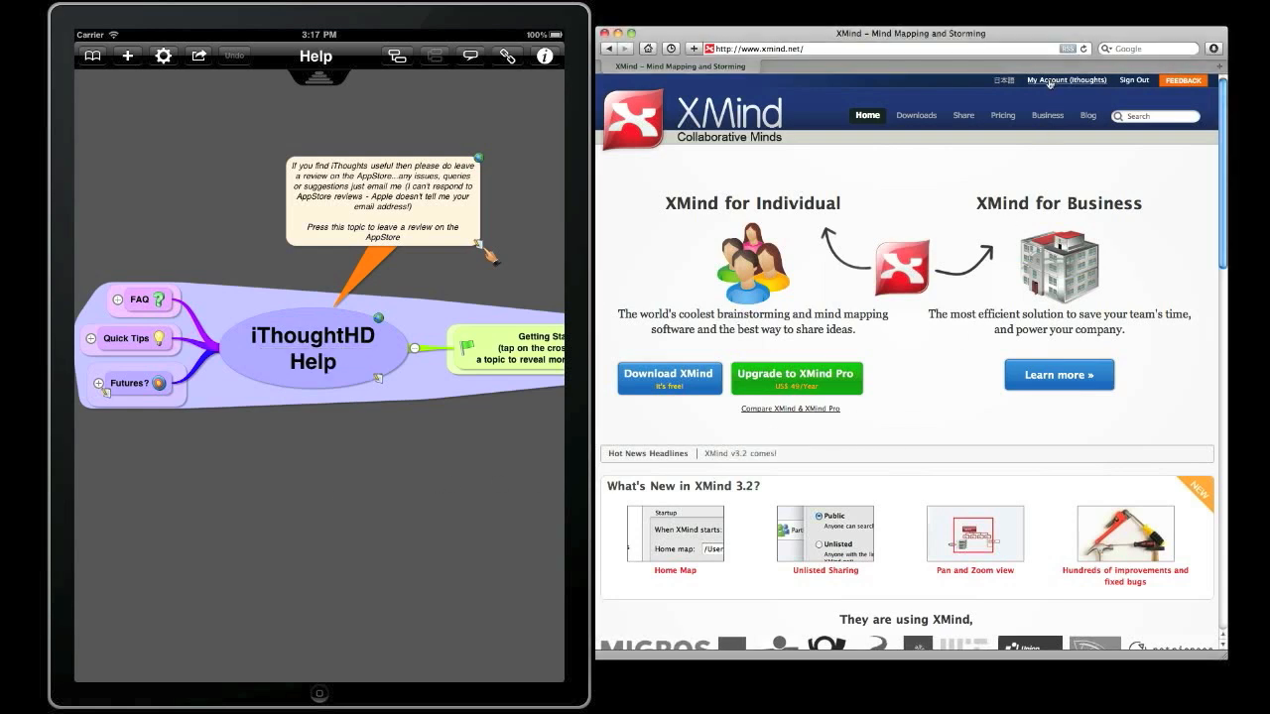
# Step: View the uploaded iThoughtHD Help map under My Account on xmind.net and download it
pyautogui.click(1066, 80)
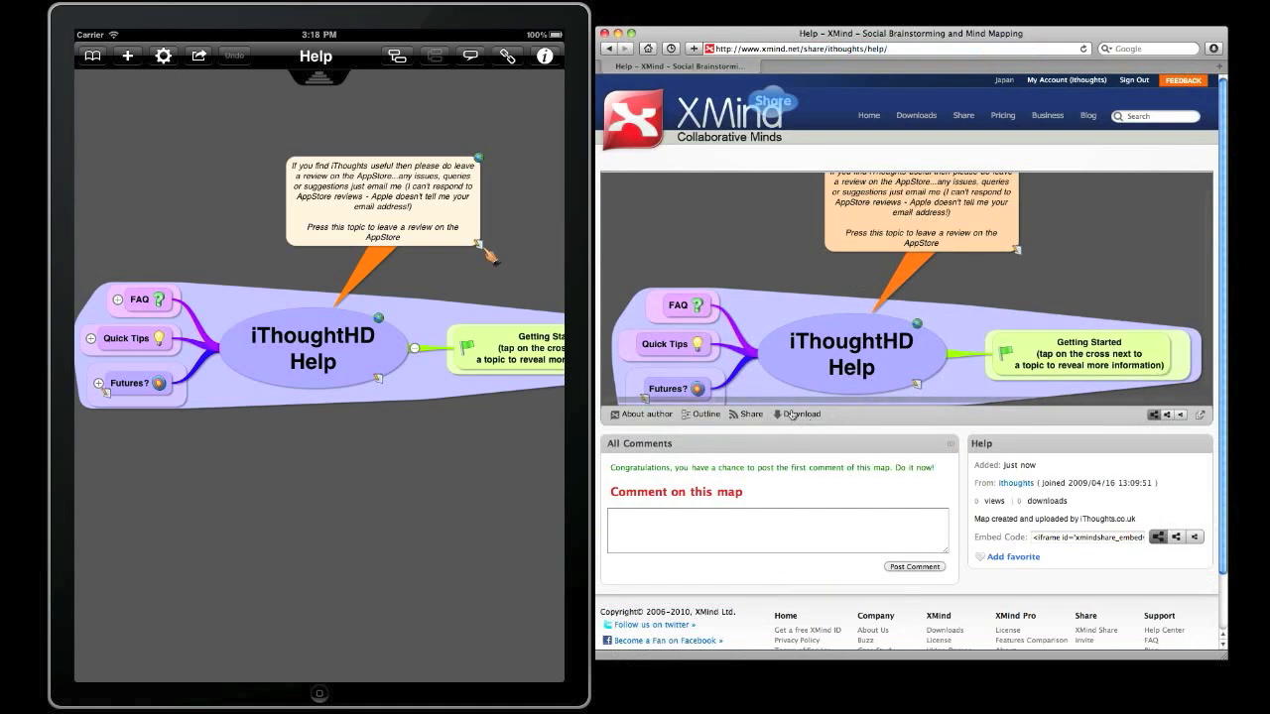
pyautogui.click(801, 415)
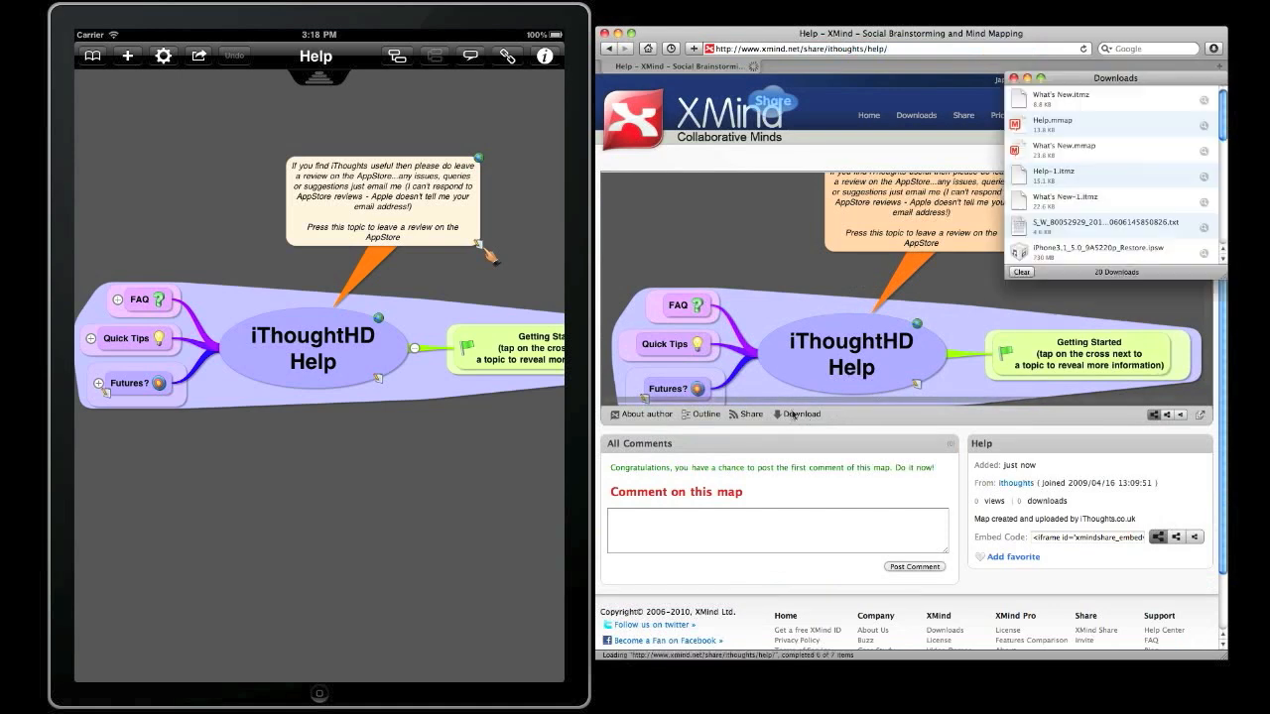